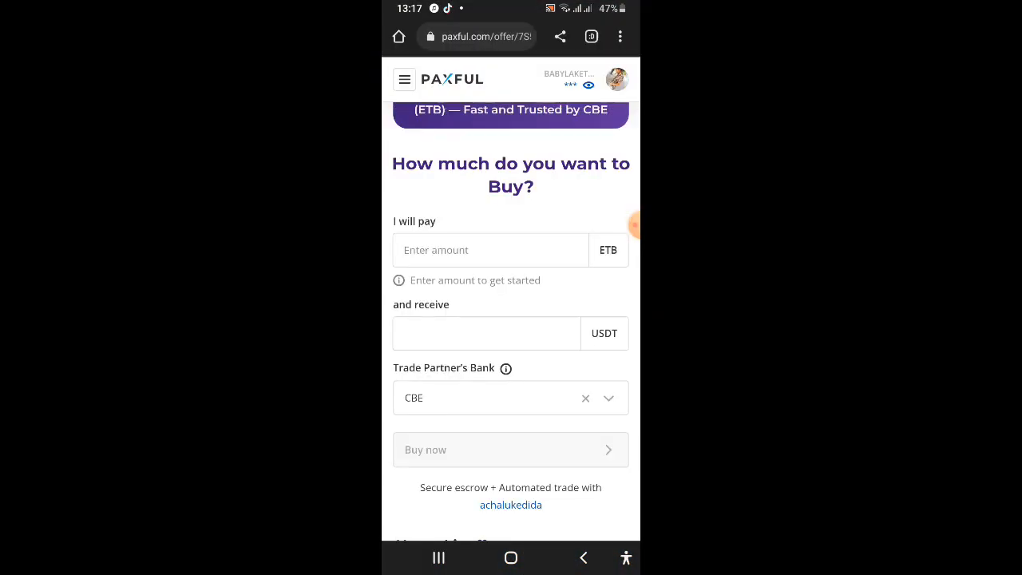
Enter 13592.00 ETB to pay so the form shows 160 USDT received via CBE bank
{"action": "left_click", "coordinate": [486, 334]}
{"action": "type", "text": "160"}
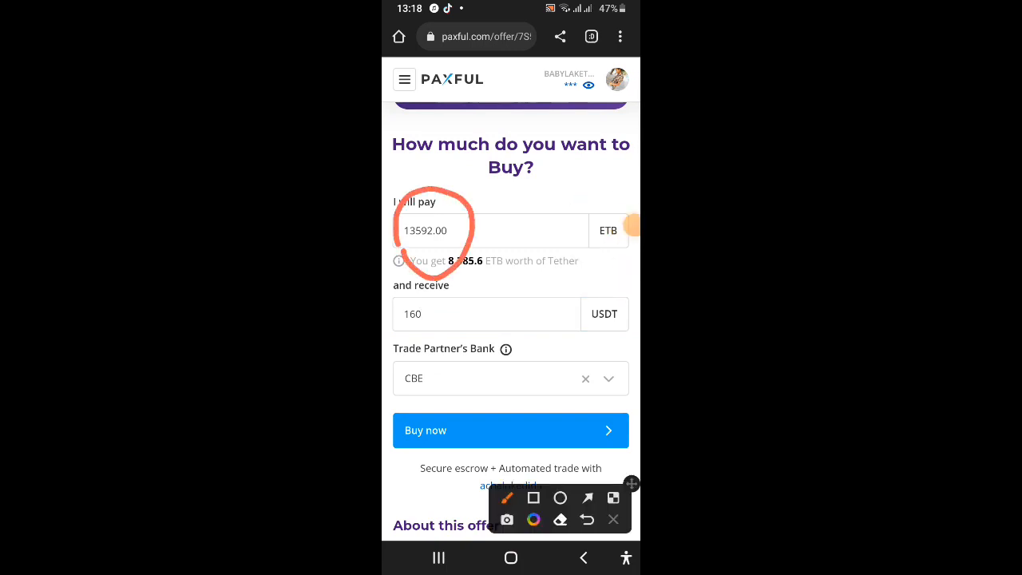
{"action": "left_click_drag", "start_coordinate": [396, 320], "coordinate": [444, 359]}
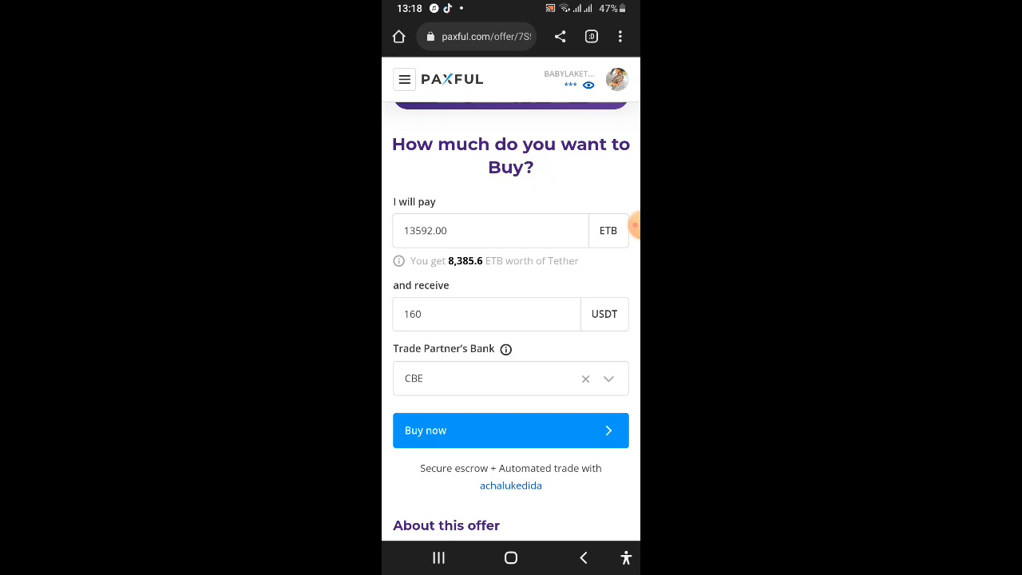
{"action": "left_click", "coordinate": [511, 557]}
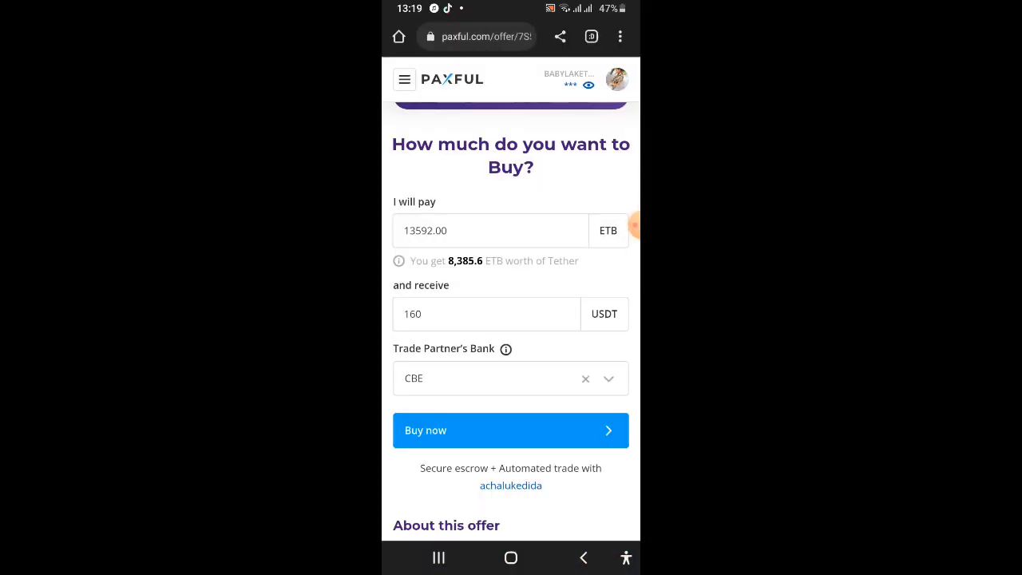
Go to gsmedia.cc and choose the +251 country code from the picker
{"action": "left_click", "coordinate": [511, 432]}
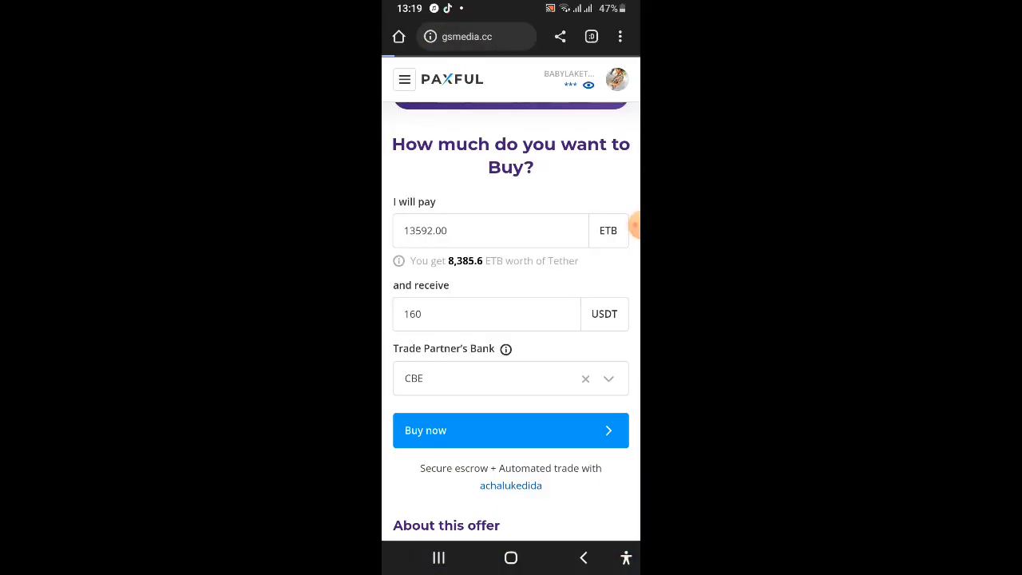
{"action": "left_click", "coordinate": [511, 431]}
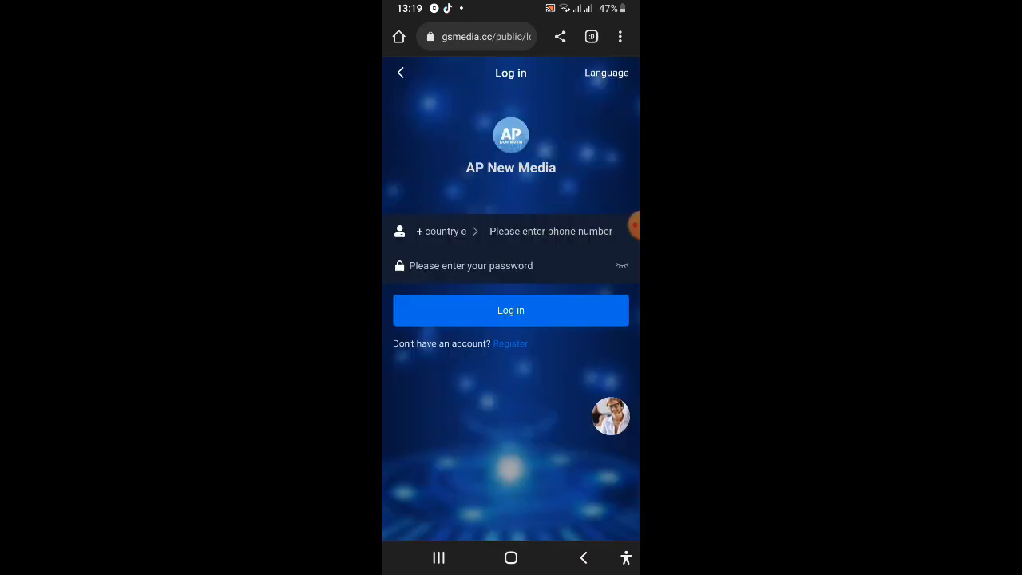
{"action": "left_click", "coordinate": [441, 230]}
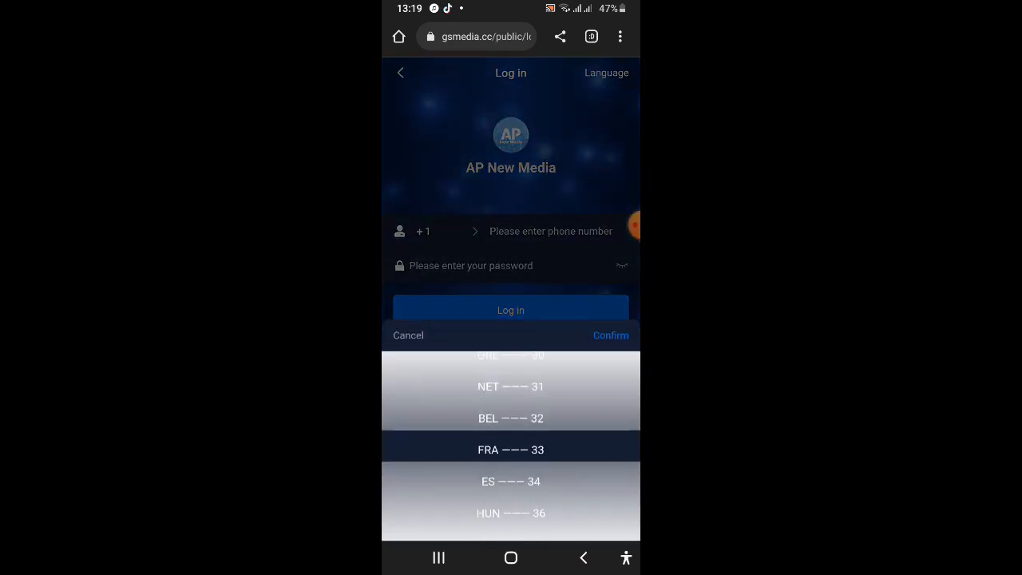
{"action": "scroll", "scroll_direction": "down", "scroll_amount": 3}
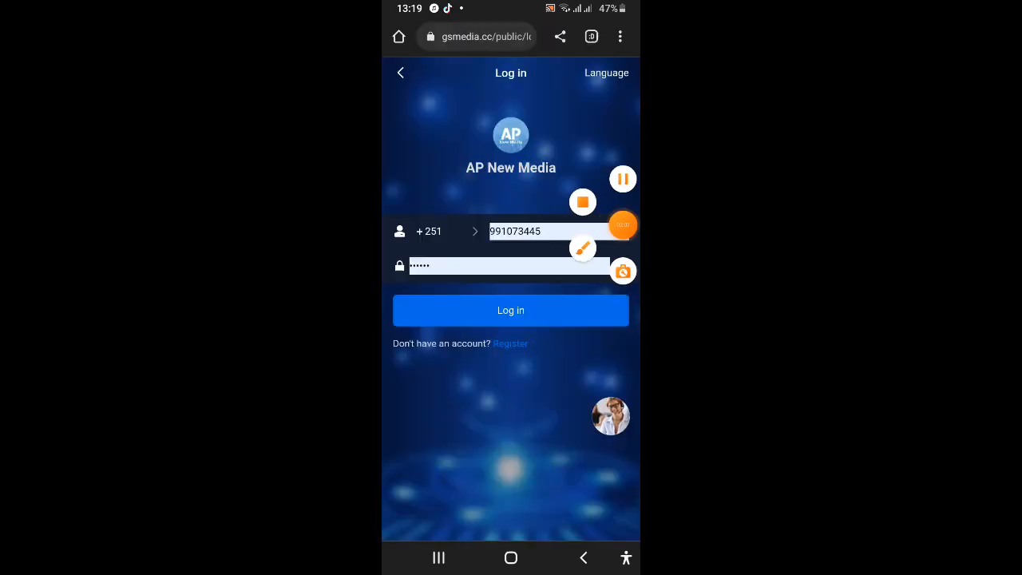
Enter the phone number and password and log in to the account
{"action": "left_click", "coordinate": [511, 310]}
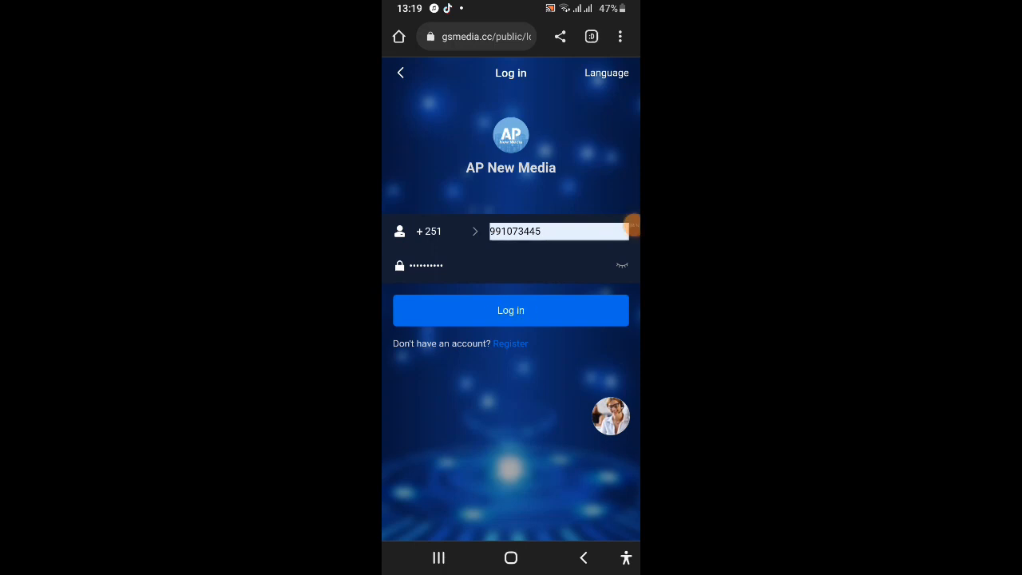
{"action": "left_click", "coordinate": [511, 310]}
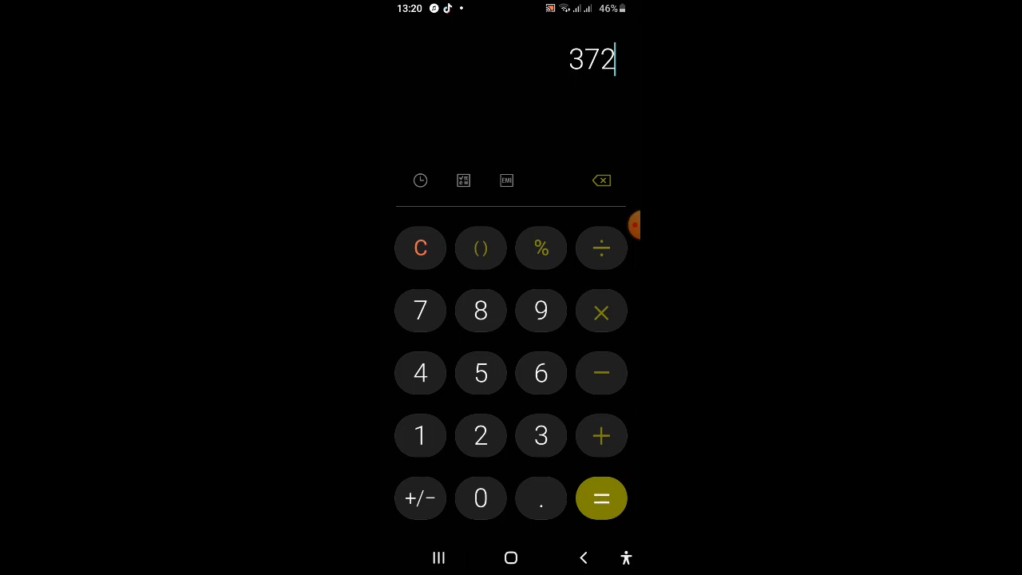
Leave the calculator with 372 entered and return to the account page
{"action": "left_click", "coordinate": [601, 498]}
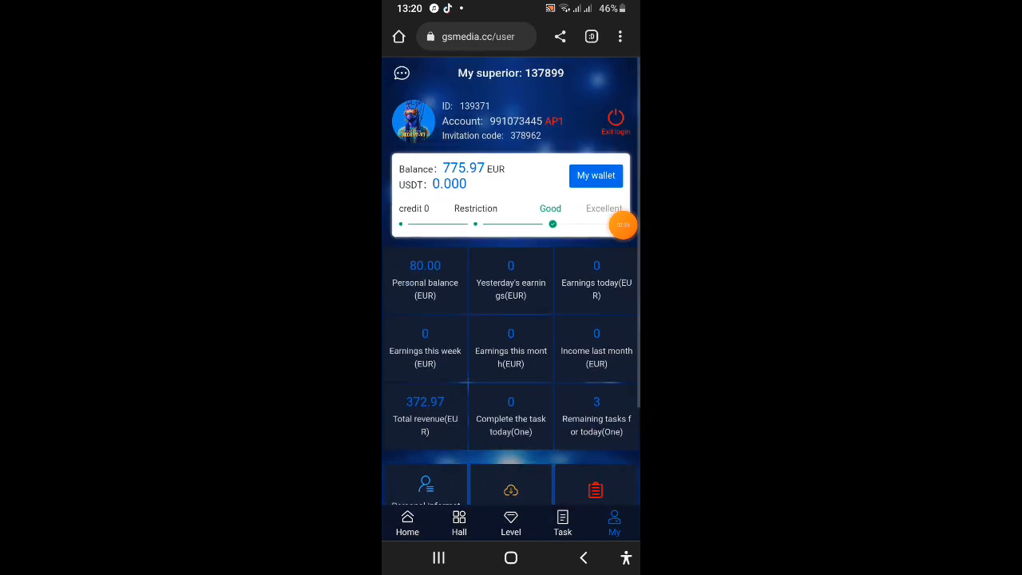
View the 775.97 EUR balance and mission record with 3 in-progress tasks, then go home
{"action": "left_click", "coordinate": [623, 225]}
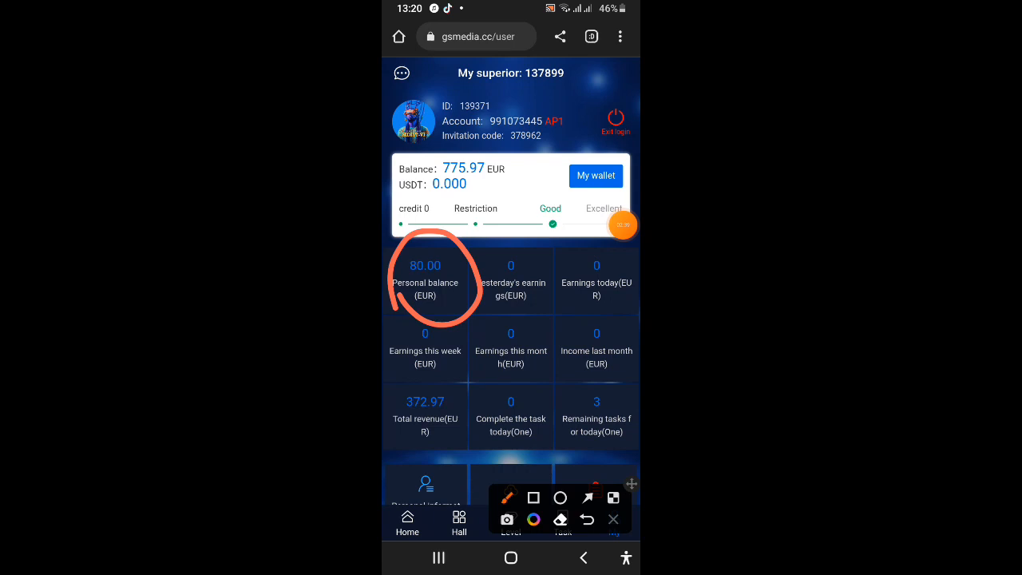
{"action": "left_click", "coordinate": [562, 524]}
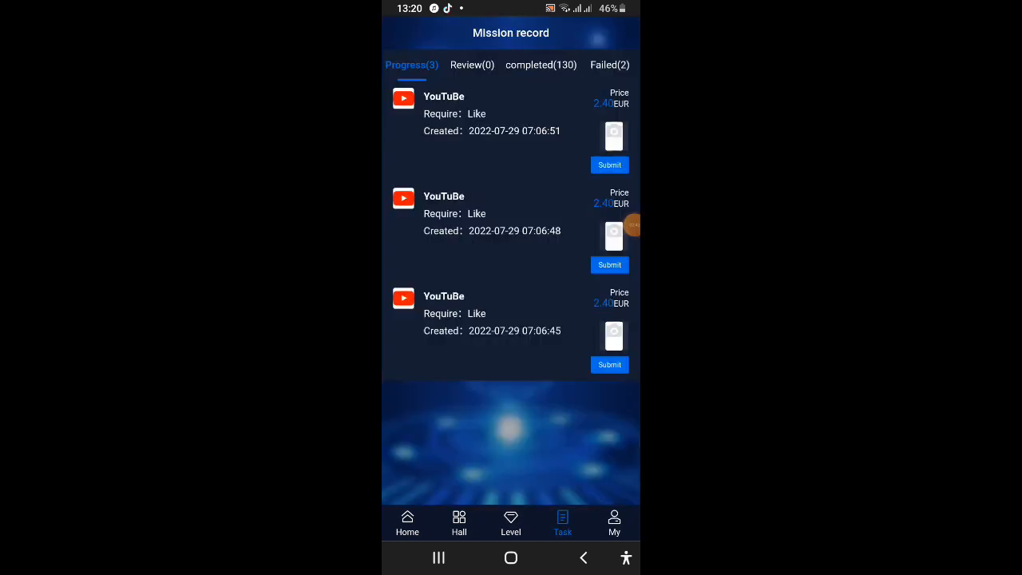
{"action": "left_click", "coordinate": [614, 524]}
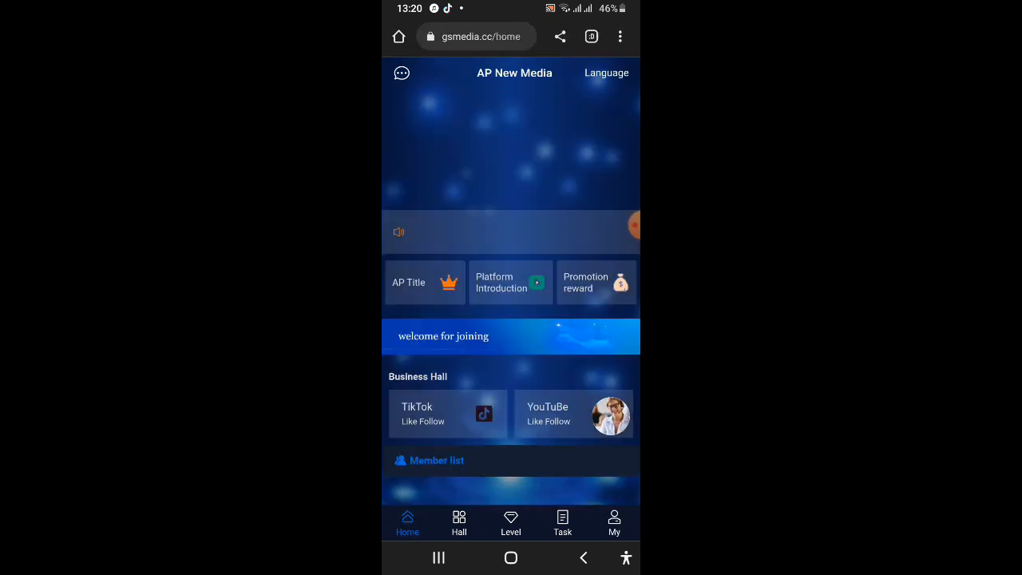
{"action": "left_click", "coordinate": [613, 524]}
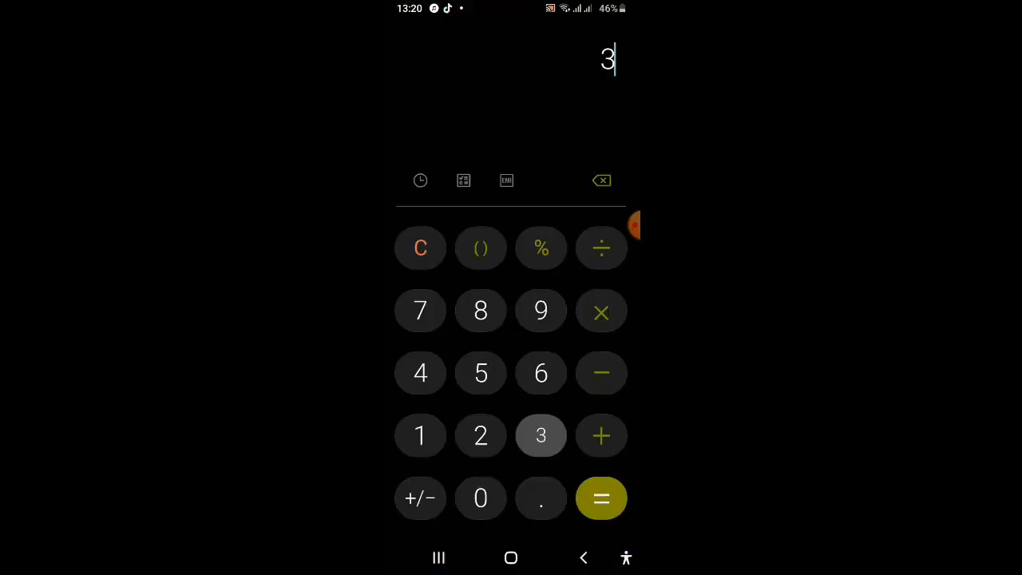
Multiply 216 to get the 17,928 earnings total, then exit to the app list
{"action": "left_click", "coordinate": [601, 311]}
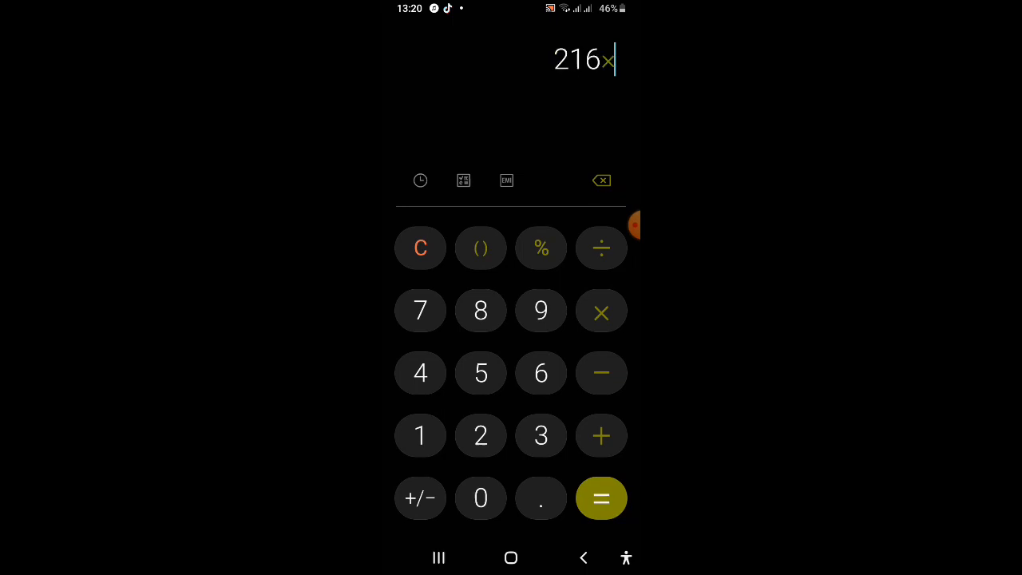
{"action": "left_click", "coordinate": [420, 374]}
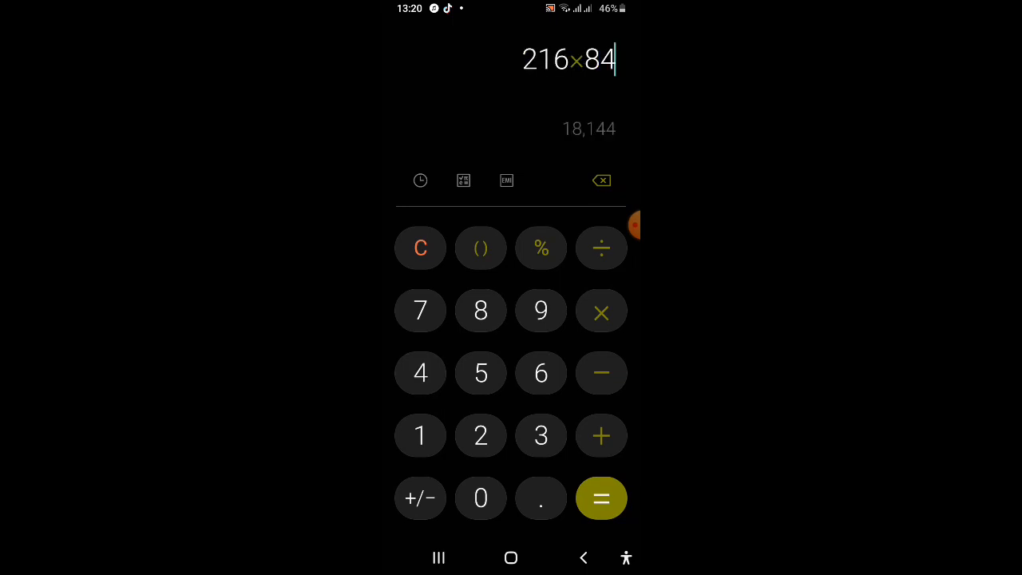
{"action": "left_click", "coordinate": [600, 498]}
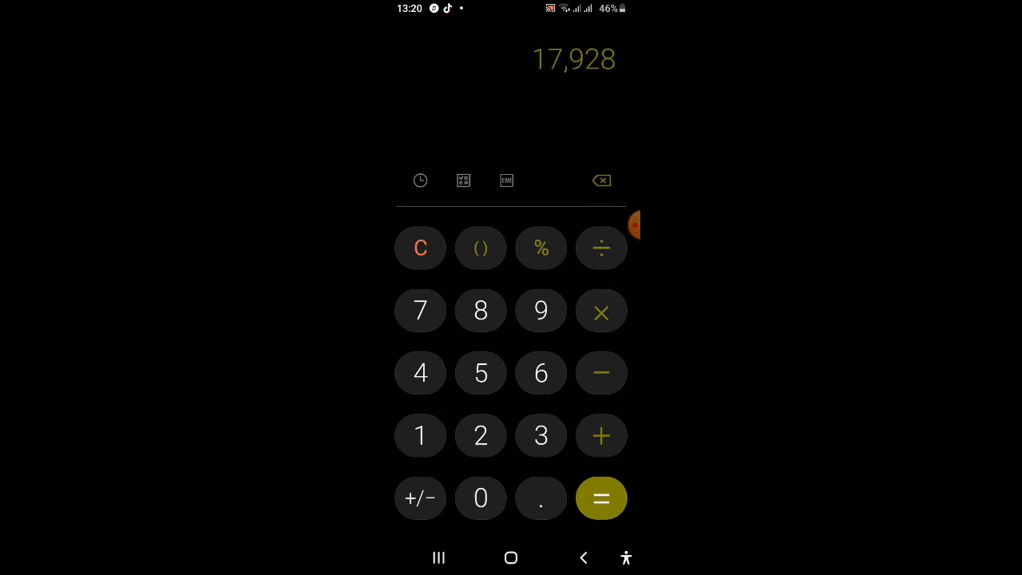
{"action": "left_click", "coordinate": [511, 558]}
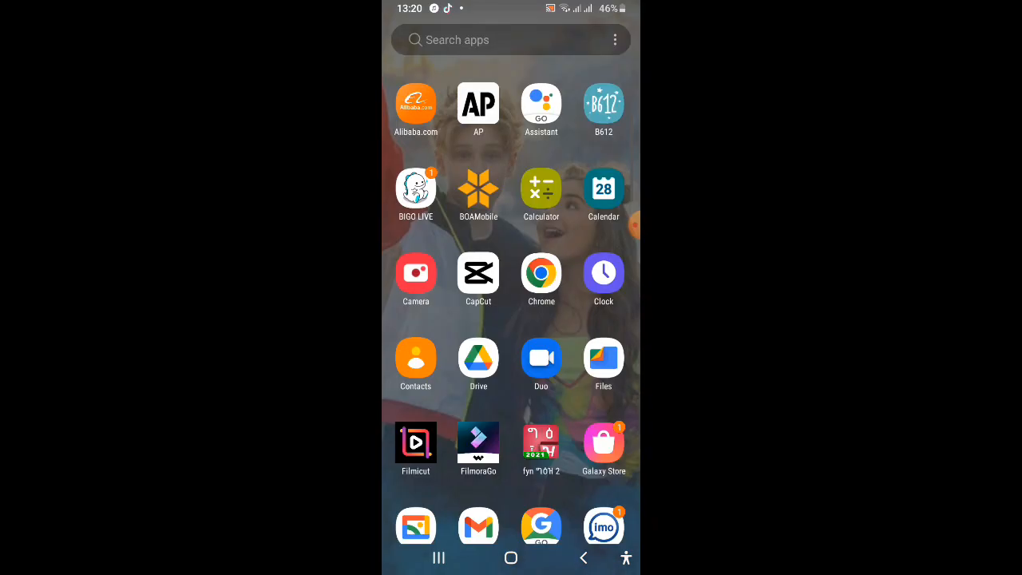